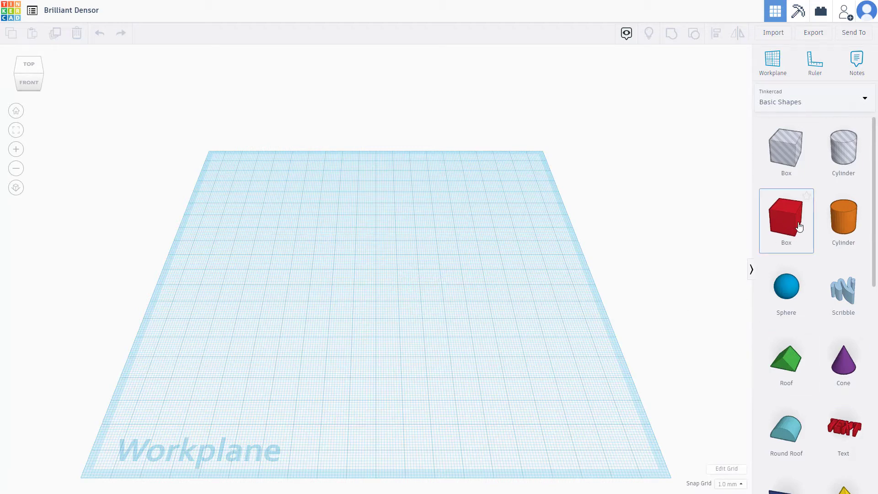
Drop a red box and a blue sphere onto the workplane from Basic Shapes.
click(786, 218)
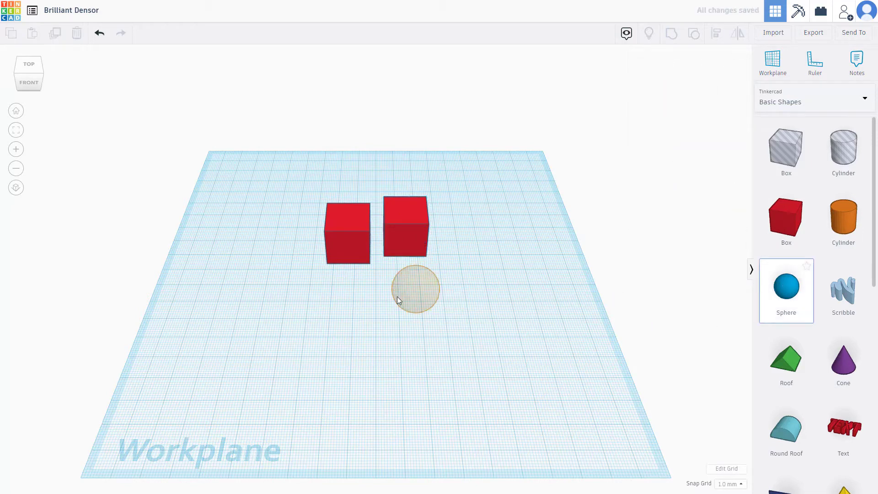
click(413, 294)
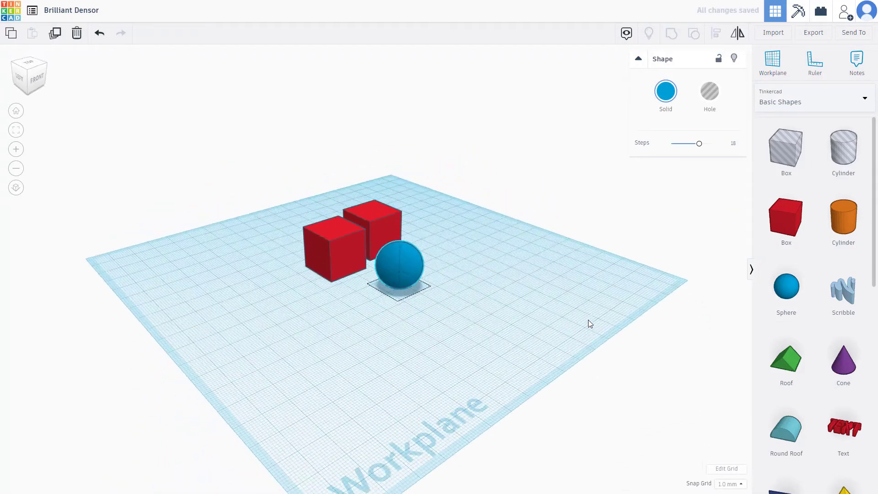
click(400, 268)
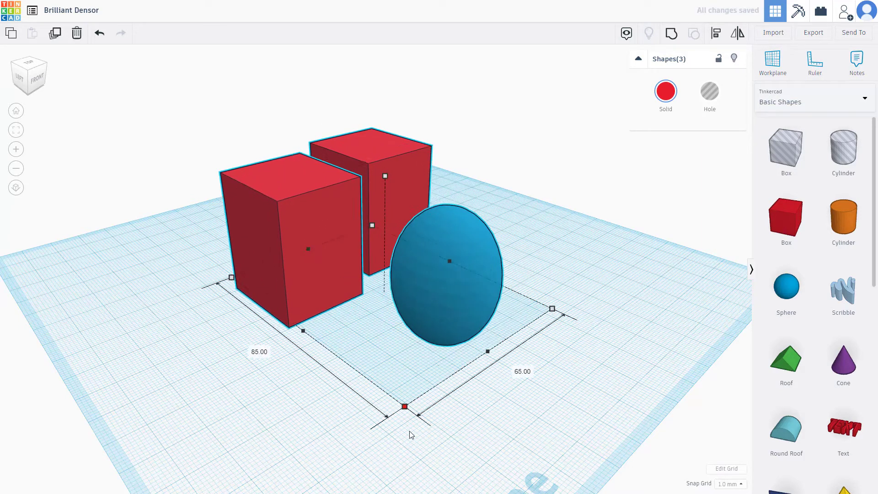
drag(405, 406, 421, 415)
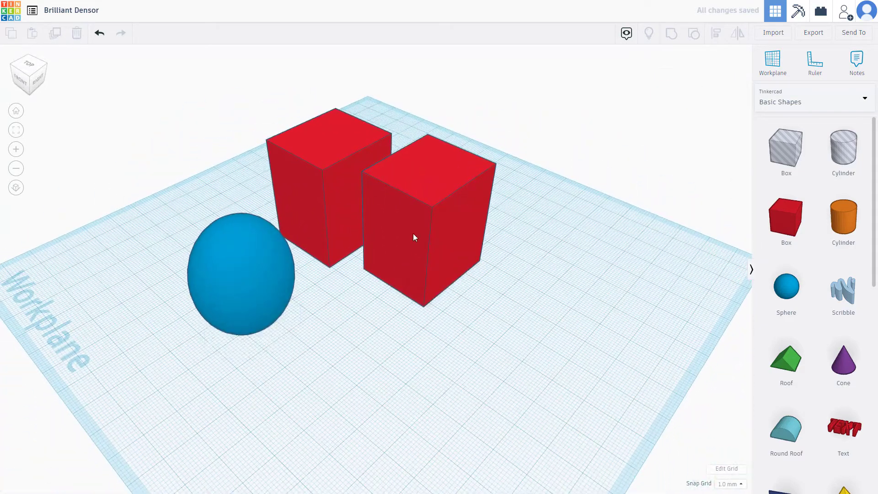
Select both red boxes and the blue sphere together.
click(241, 275)
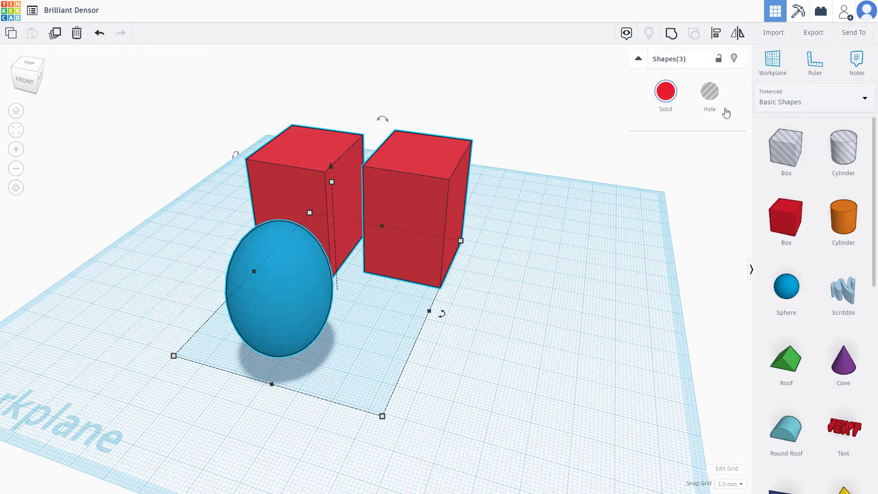
mouse_move(670, 33)
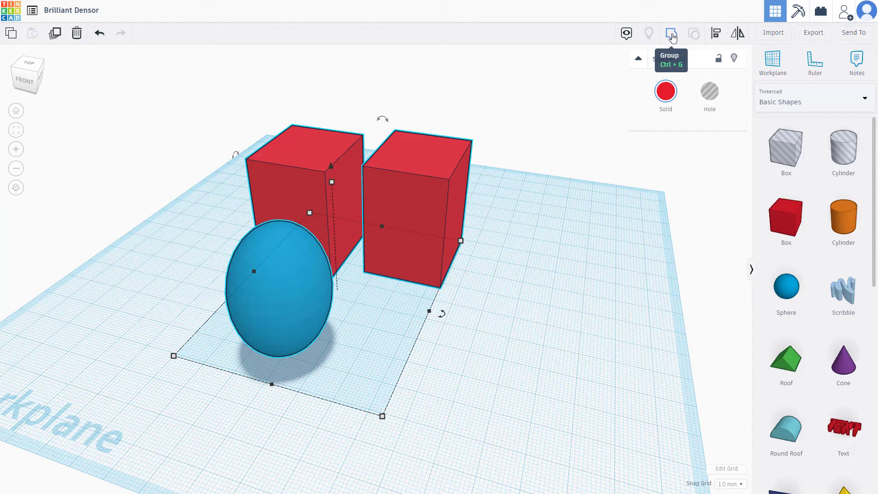
Group the three selected shapes into one red combined shape.
click(671, 33)
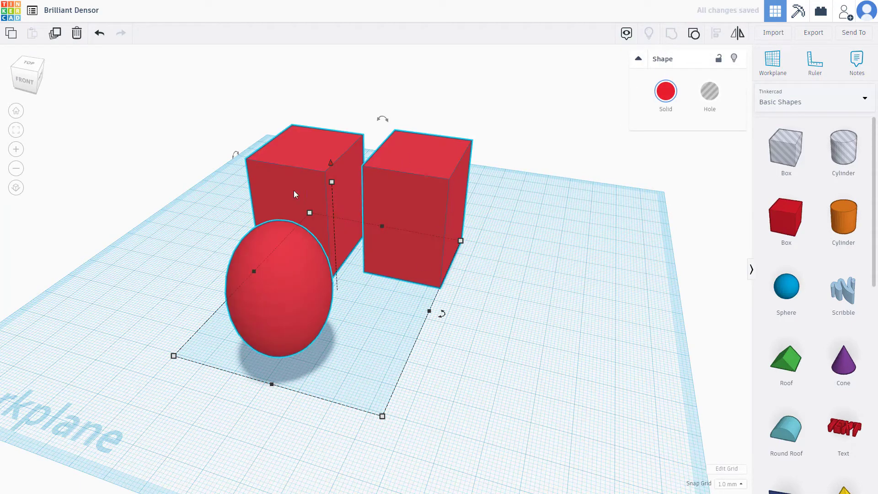
mouse_move(568, 253)
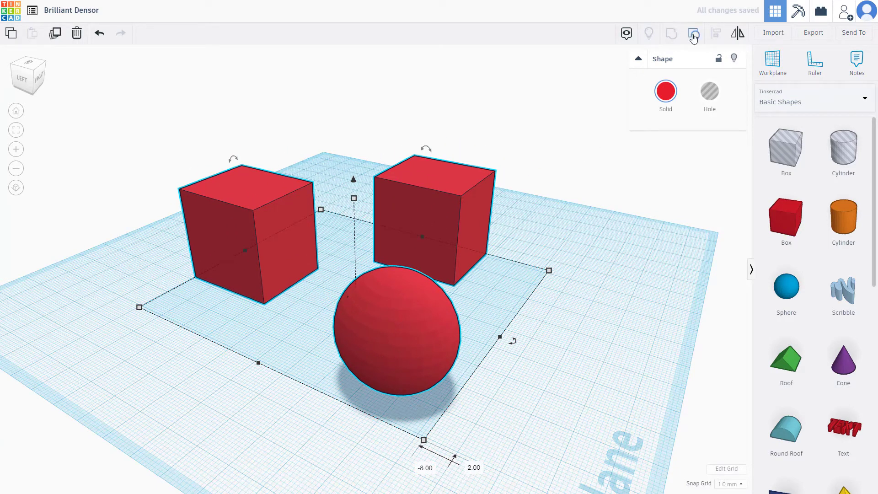
Ungroup the shape back into two red boxes and a blue sphere.
click(694, 33)
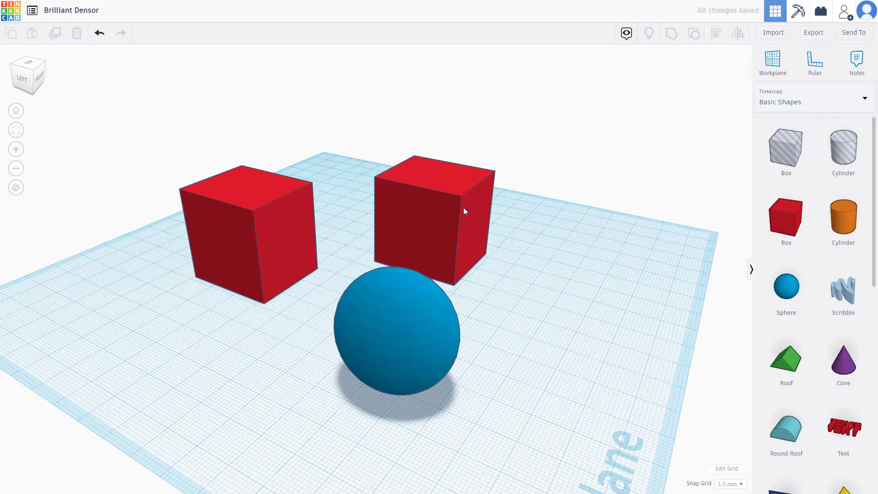
click(397, 335)
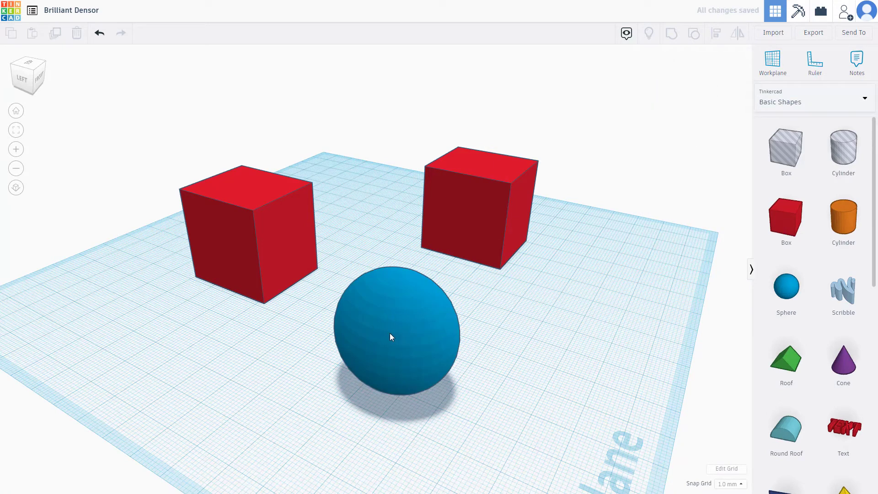
Select the shapes again for regrouping into a single blue group.
click(391, 337)
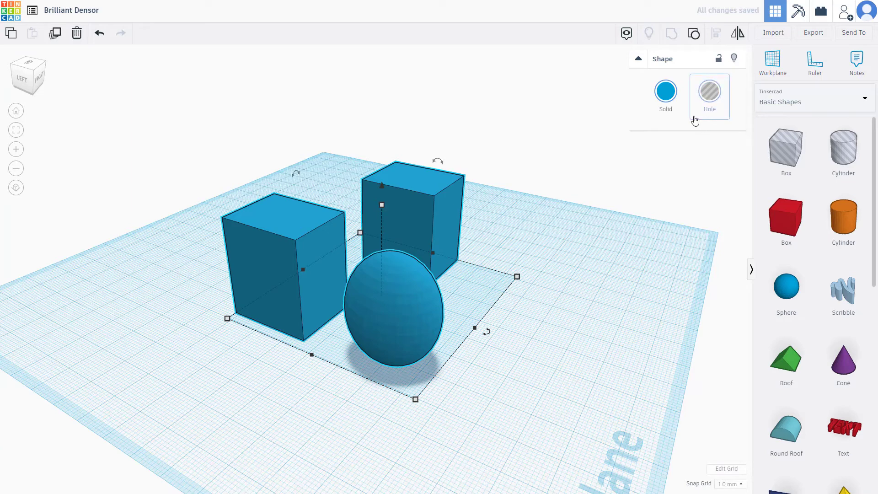
mouse_move(695, 33)
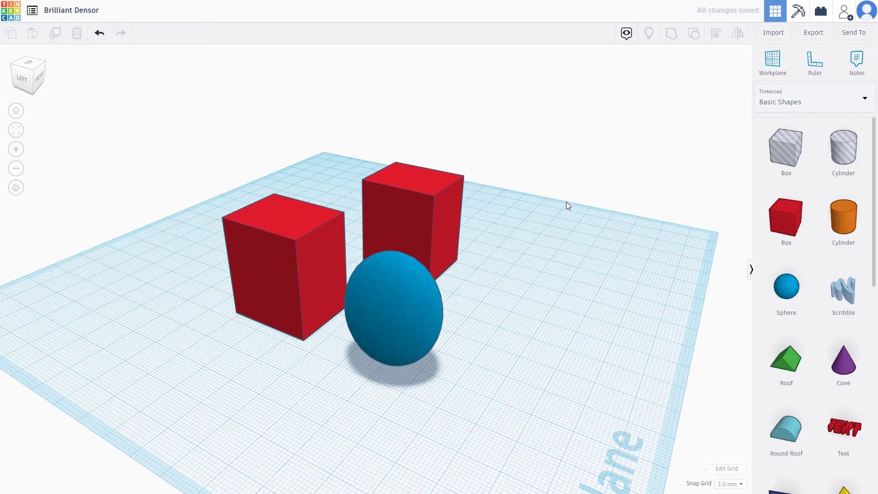
mouse_move(589, 225)
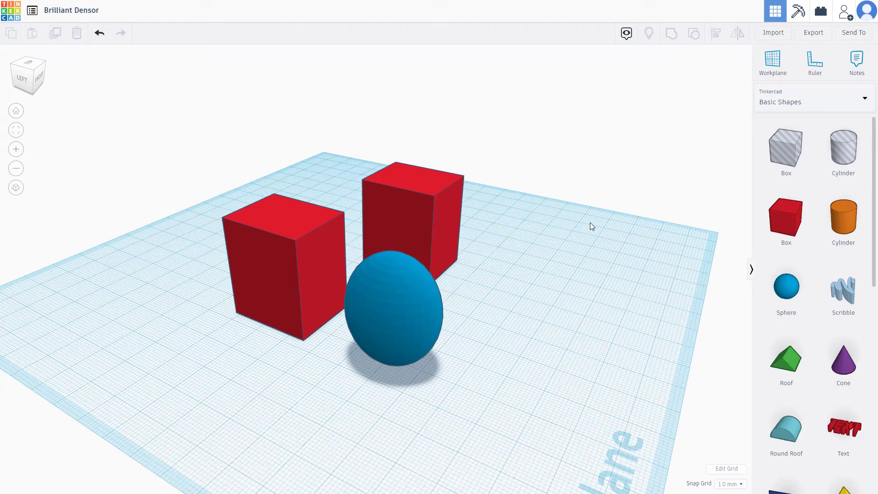
mouse_move(645, 227)
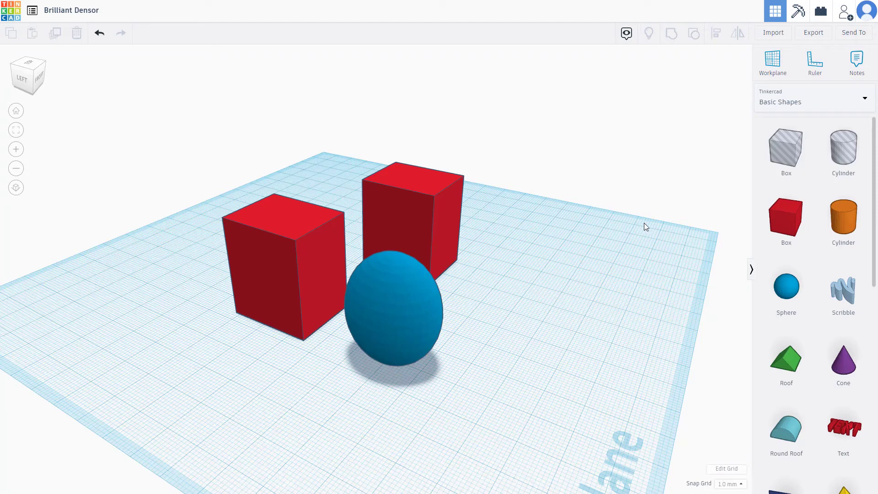